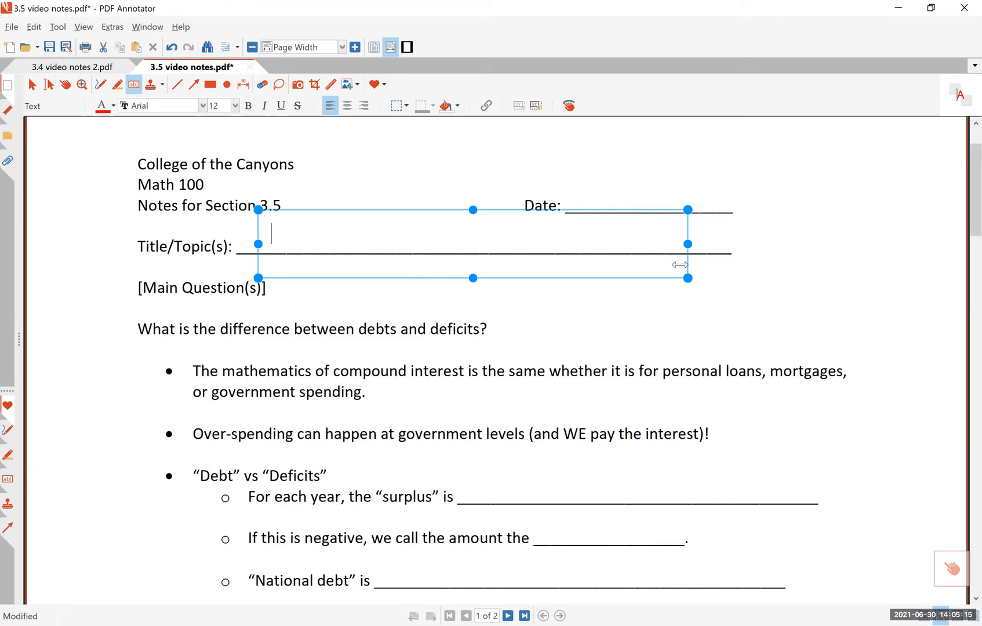
Enter 'National Debts and Deficits' in red on the Title/Topic line
text(National Debts and Dev)
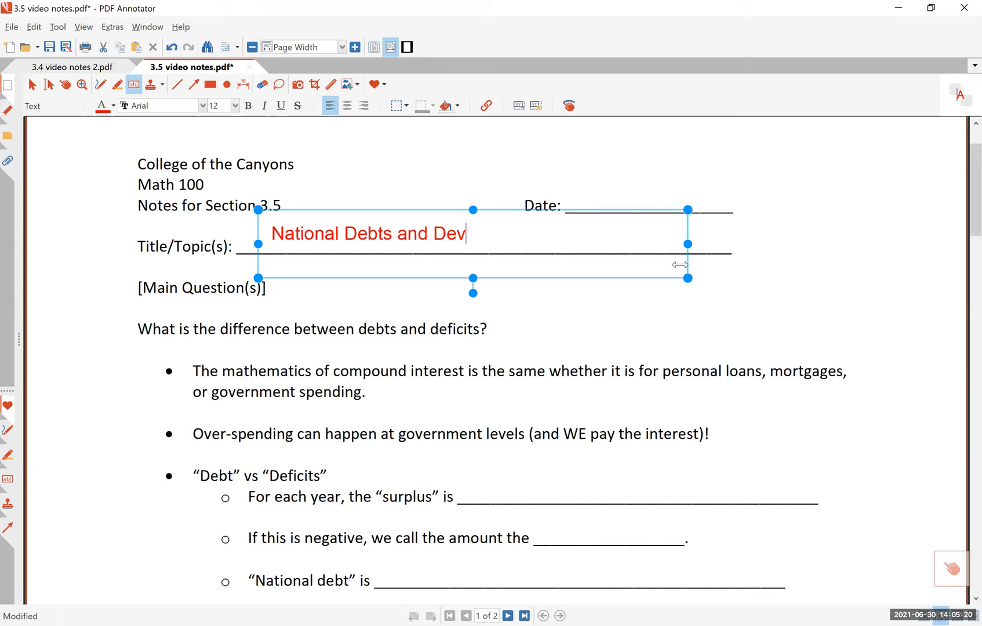
text(icits)
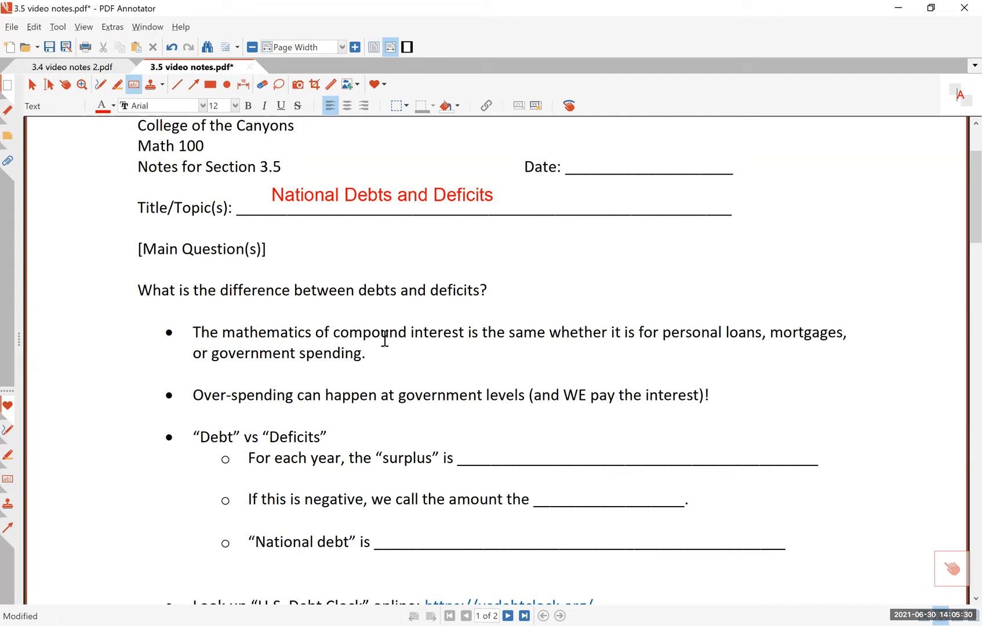
click(116, 85)
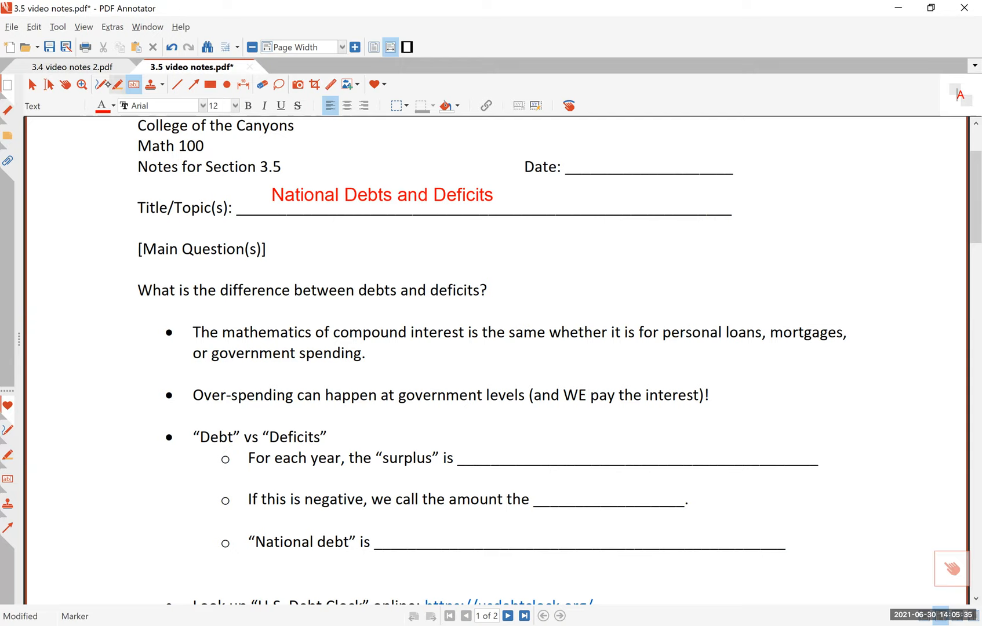
Underline 'compound interest', 'same', 'personal loans' and 'government spending' in red pen
click(99, 85)
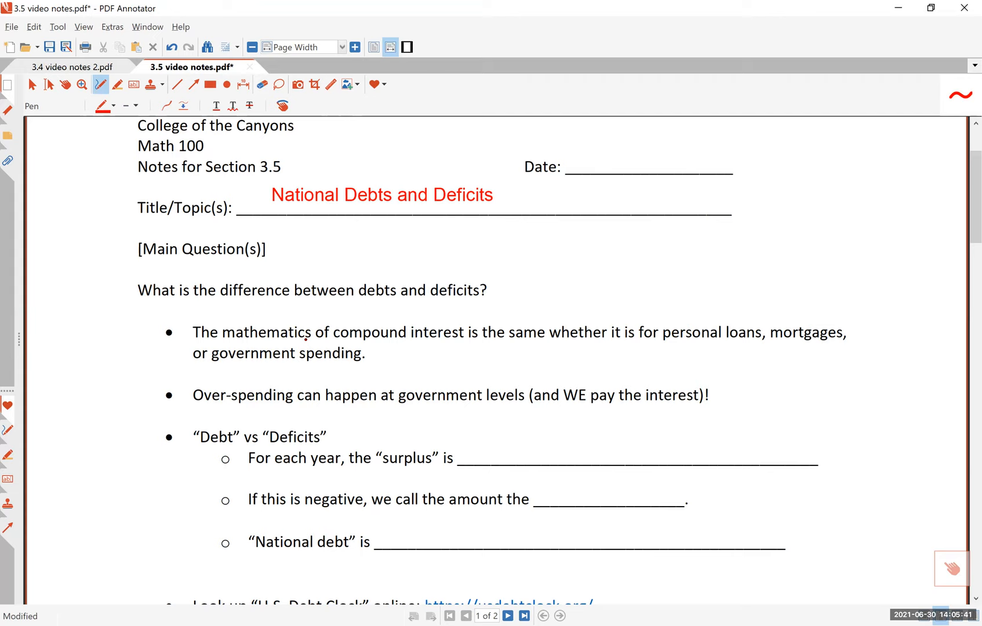
drag(313, 340, 469, 341)
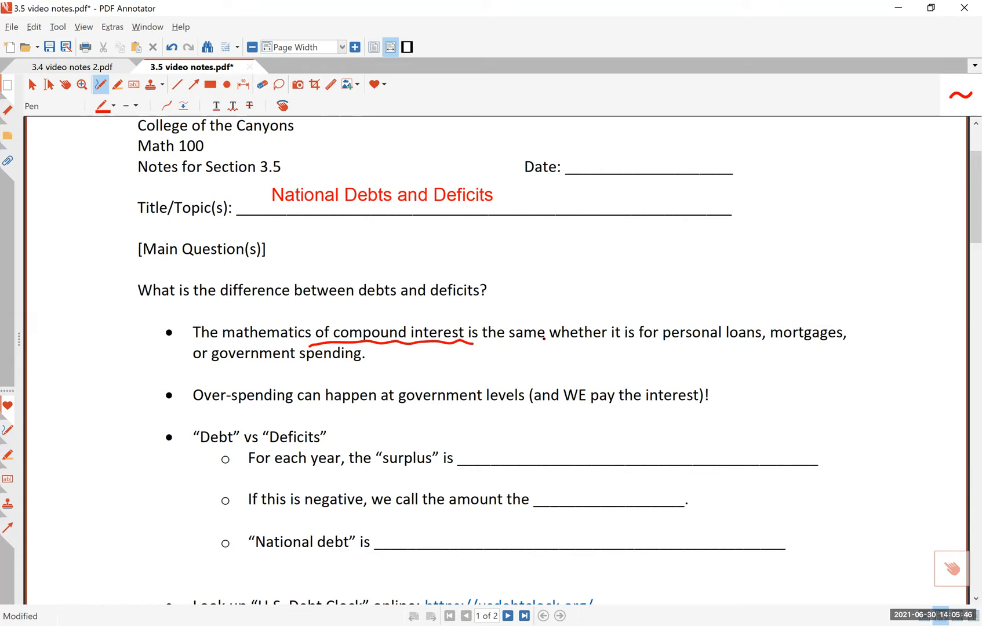
click(521, 369)
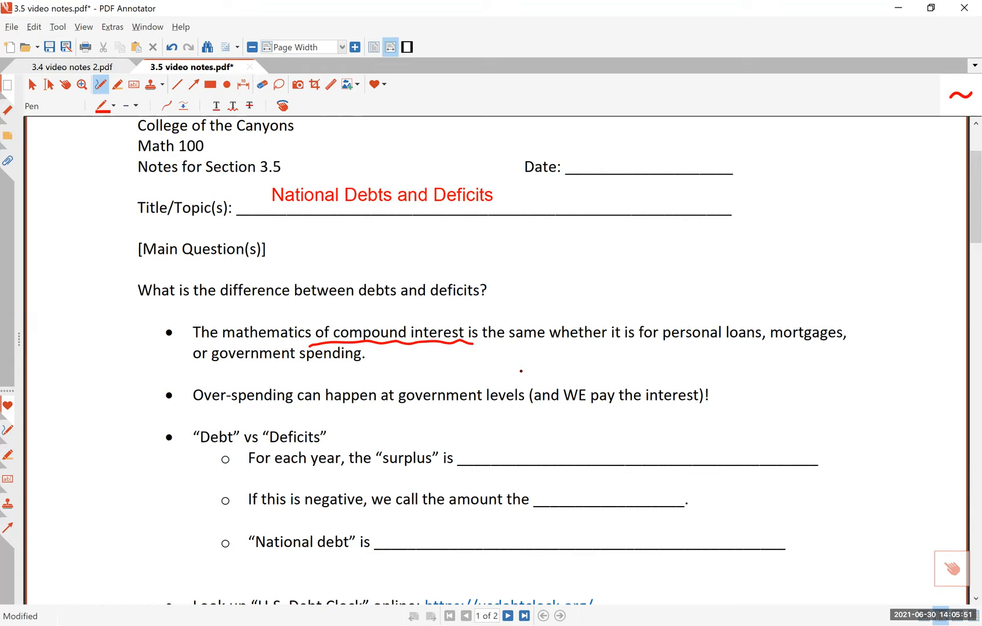
drag(501, 350, 551, 348)
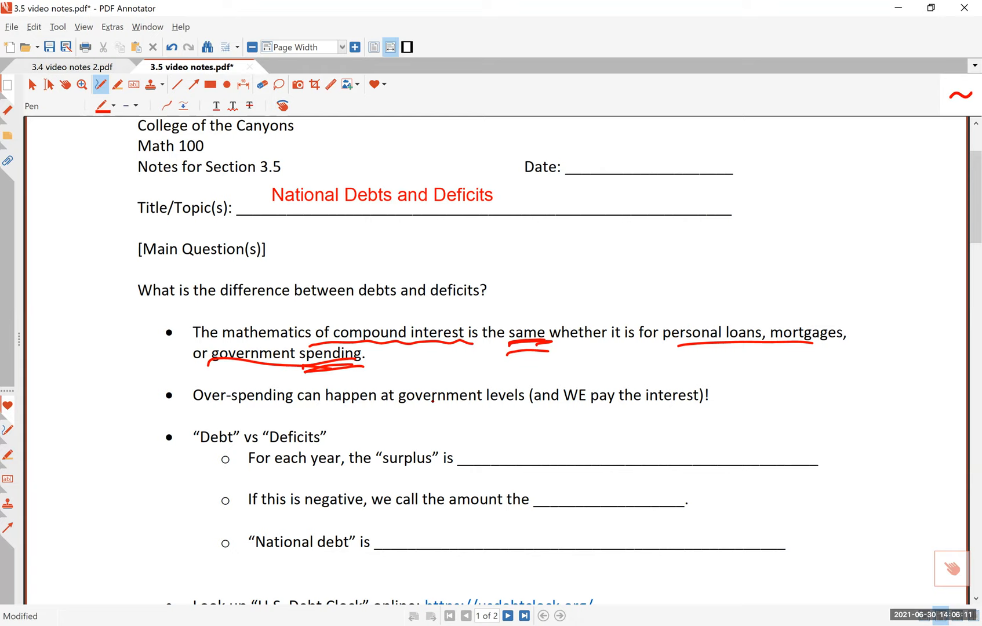
Underline 'Over-spending', 'can happen', 'government levels' and 'WE pay the interest' in red
click(317, 415)
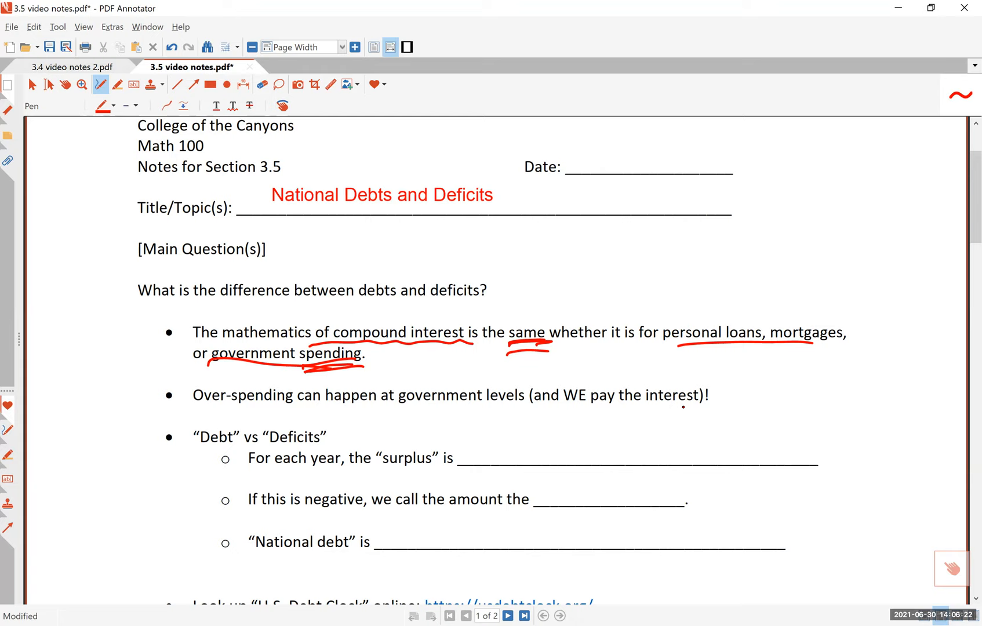
drag(200, 414, 262, 414)
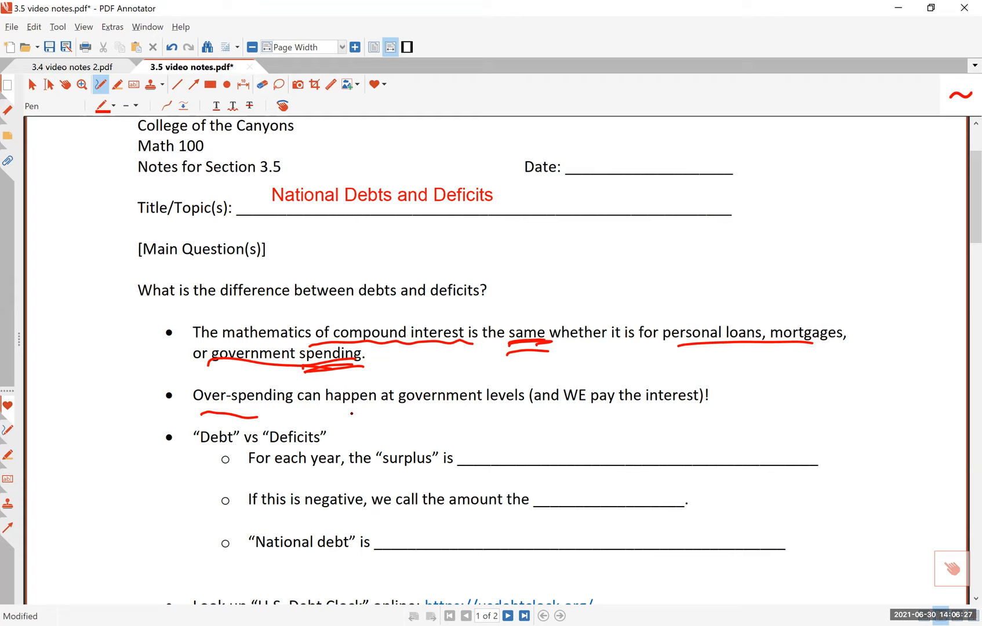
drag(326, 403, 392, 406)
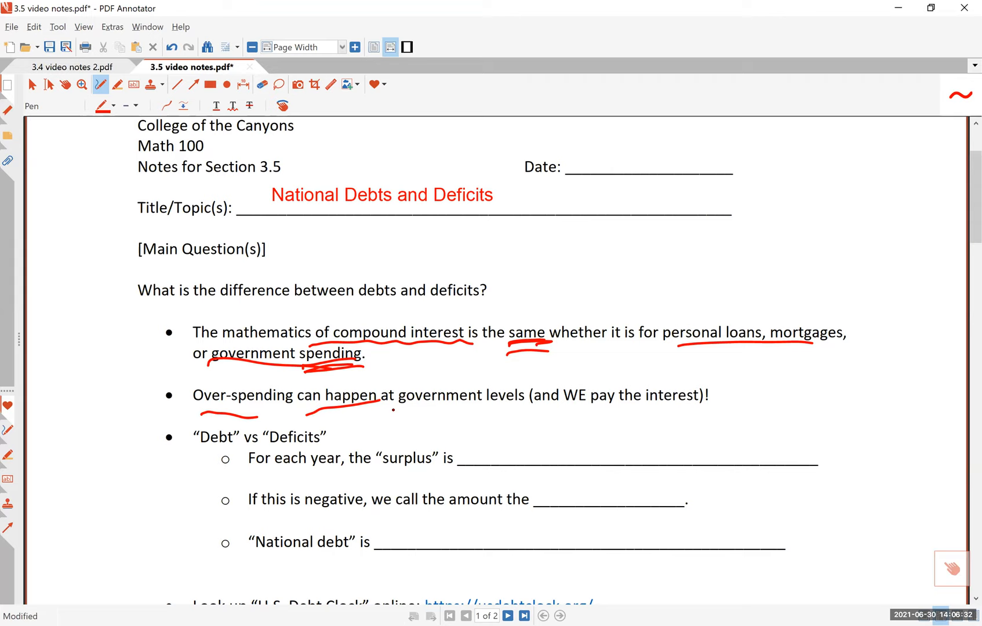
drag(392, 410, 698, 406)
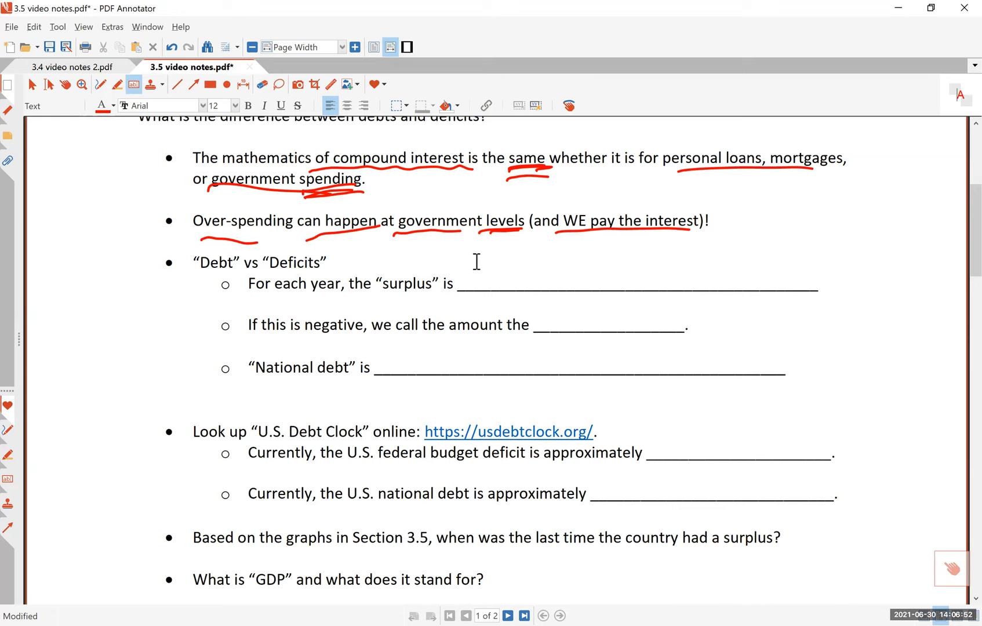
Write 'the revenue collected - the amount spent' in red on the surplus blank
click(634, 286)
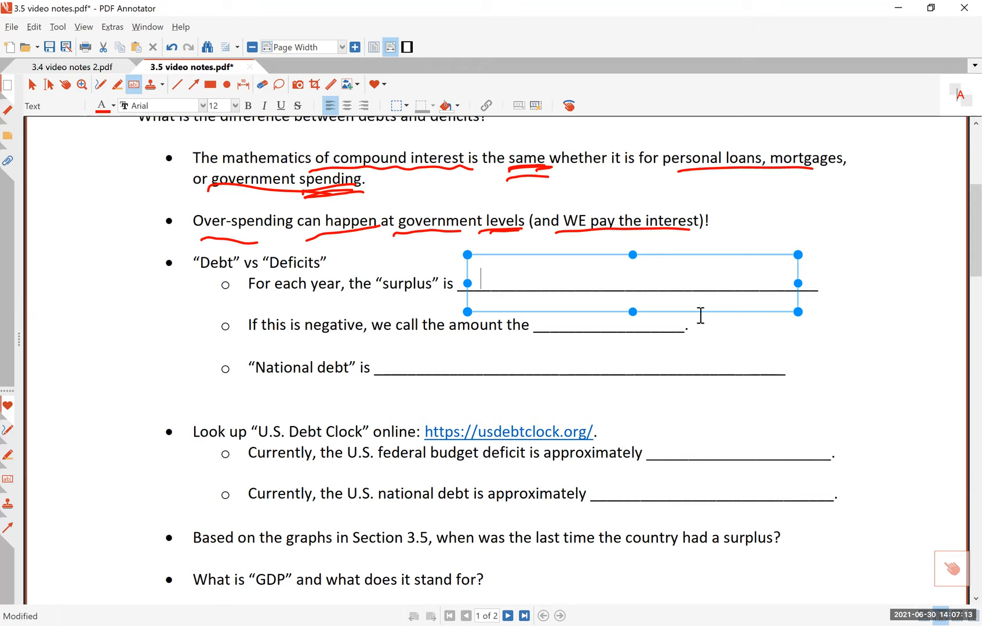
text(the revenue collected)
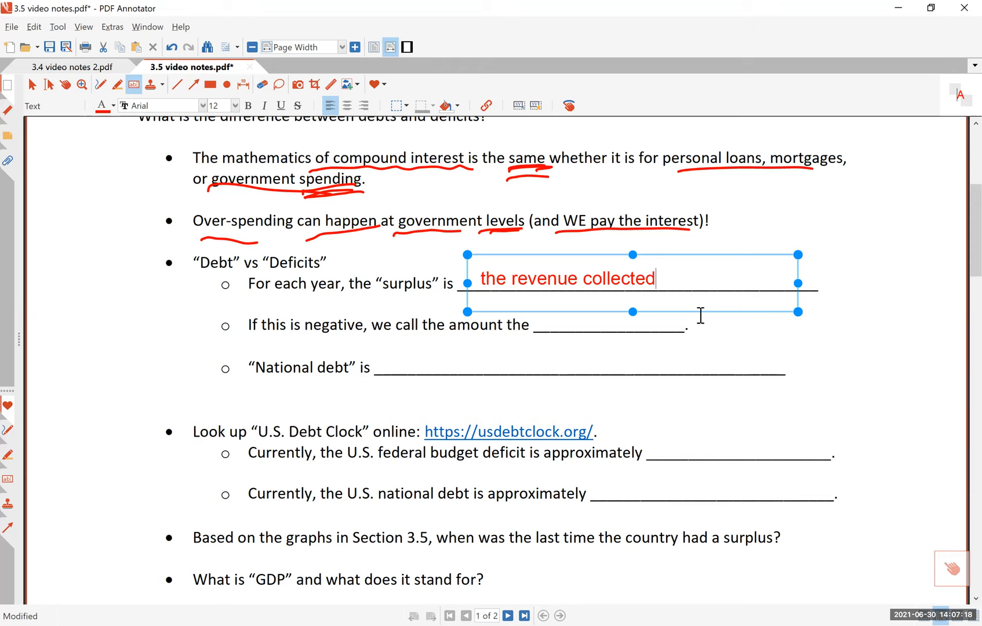
text(- the amount spent)
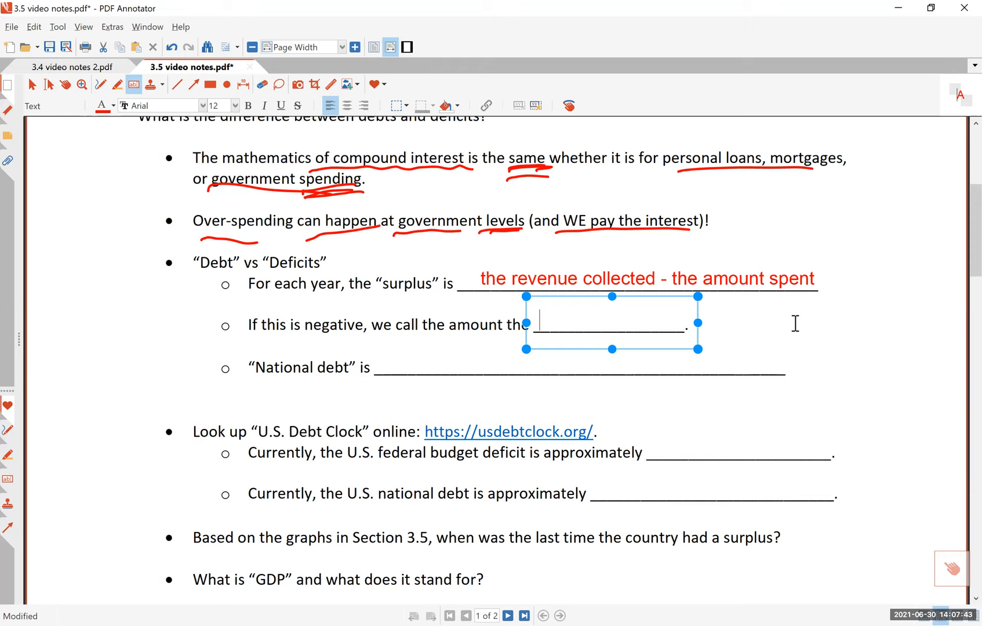
Fill the deficit blank with '(annual) deficit' in red
text((annual))
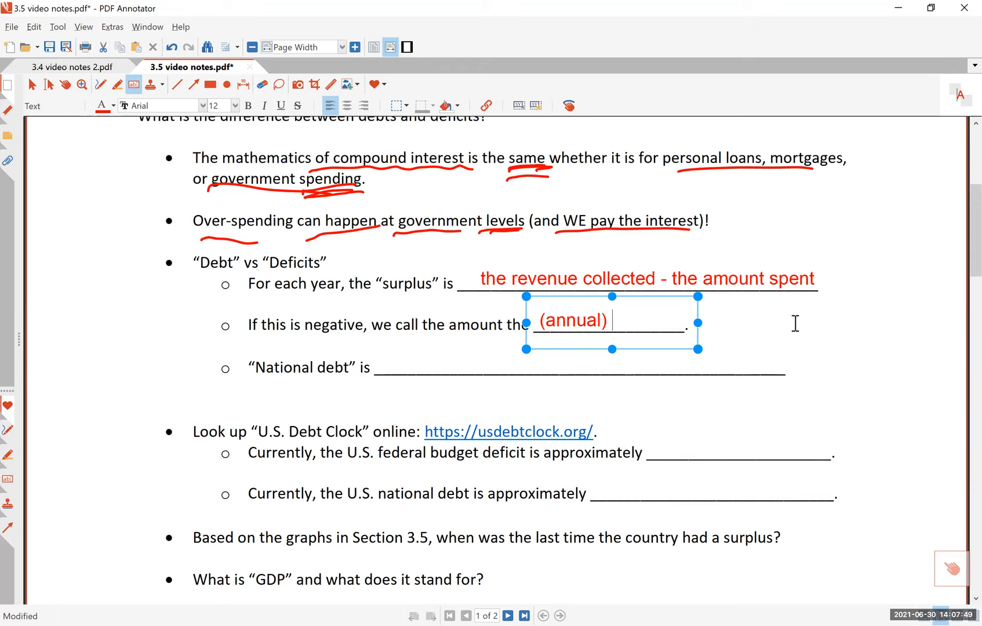
text(deficit)
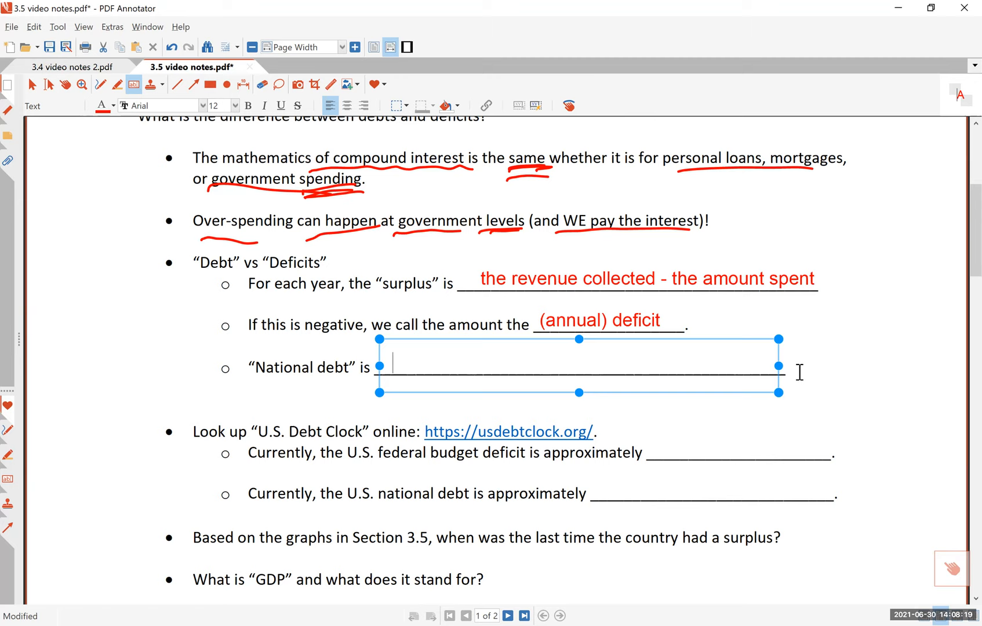
Answer National debt with 'the accumulation of deficits over a long period of time (with interest)' and widen the box
text(the accumulation of deficits)
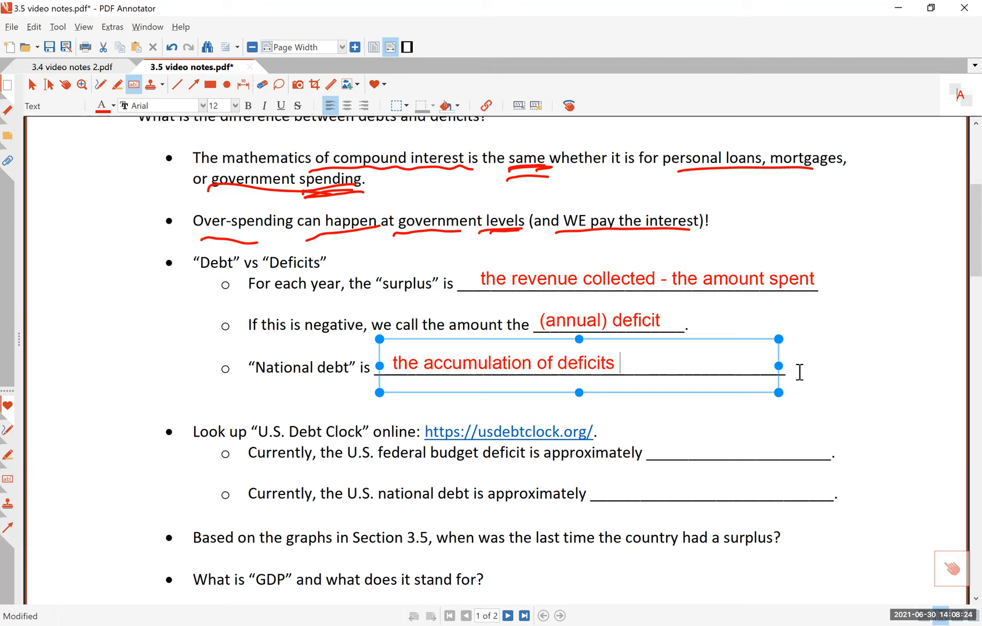
text(over a long period of)
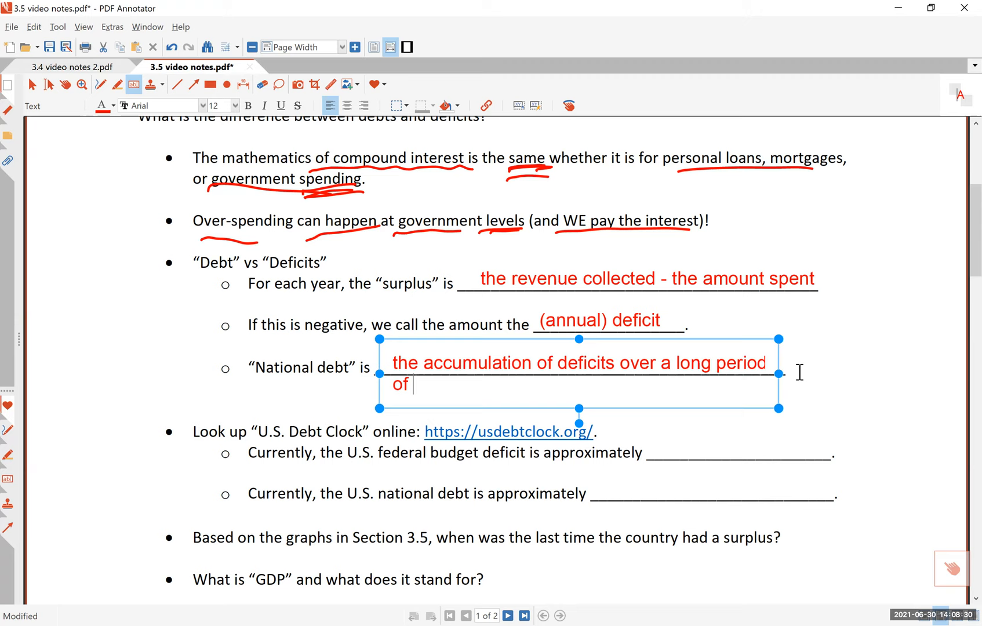
text(time (with interest)
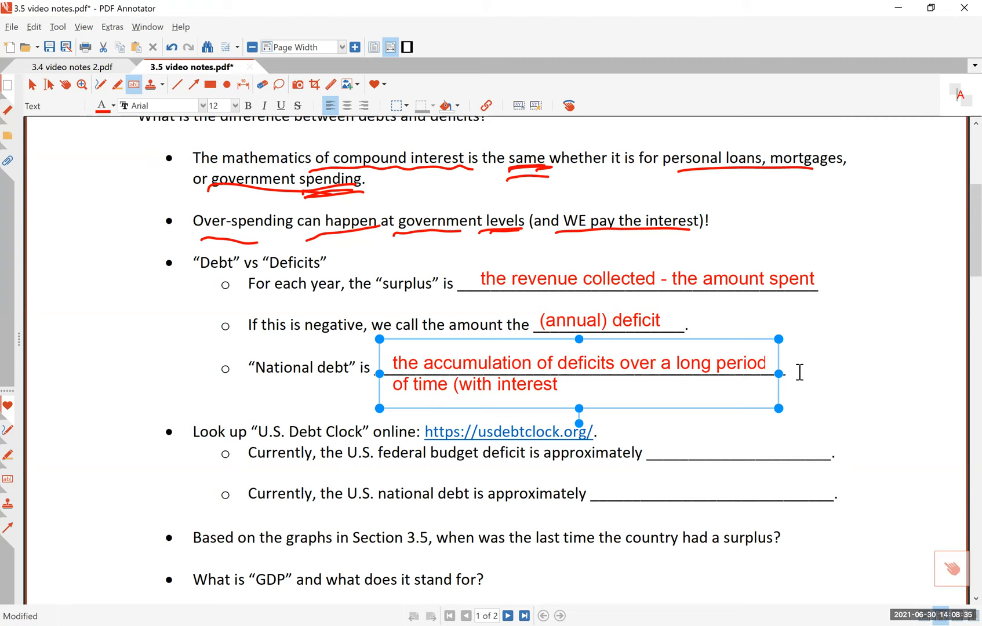
drag(778, 372, 929, 405)
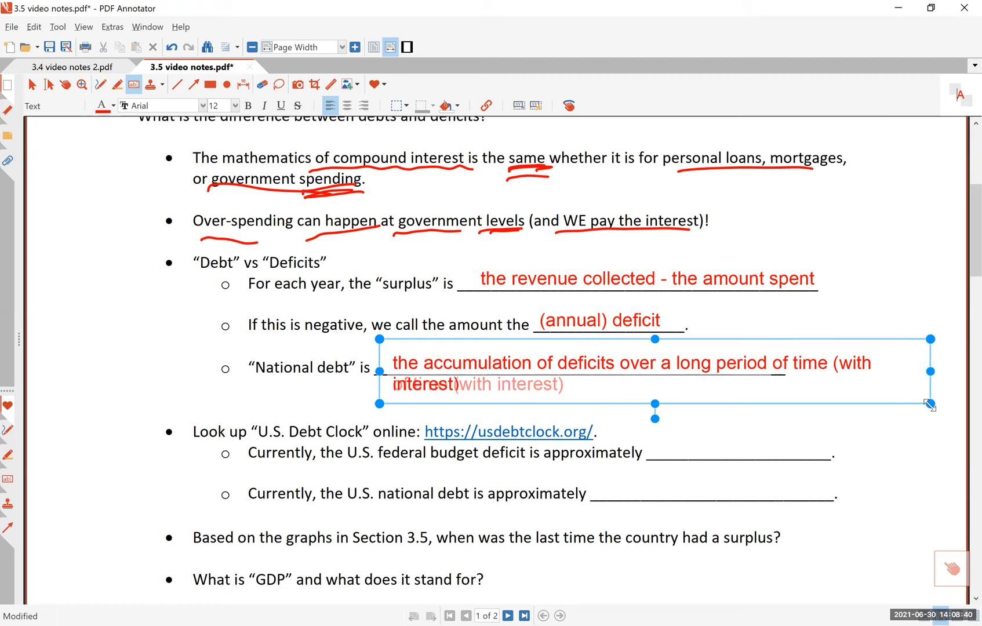
drag(929, 404, 944, 411)
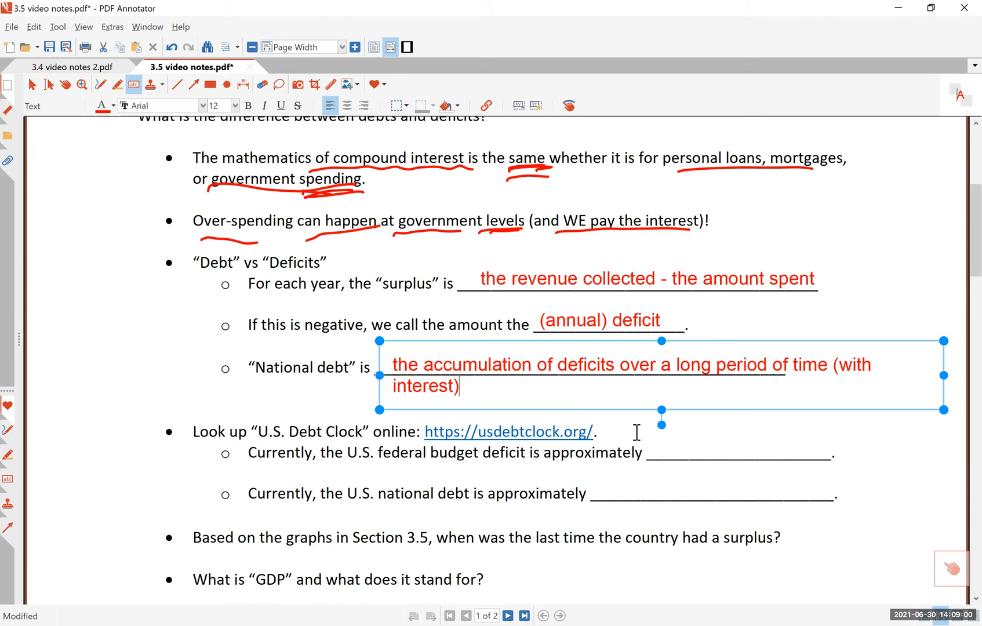
scroll(down, 3)
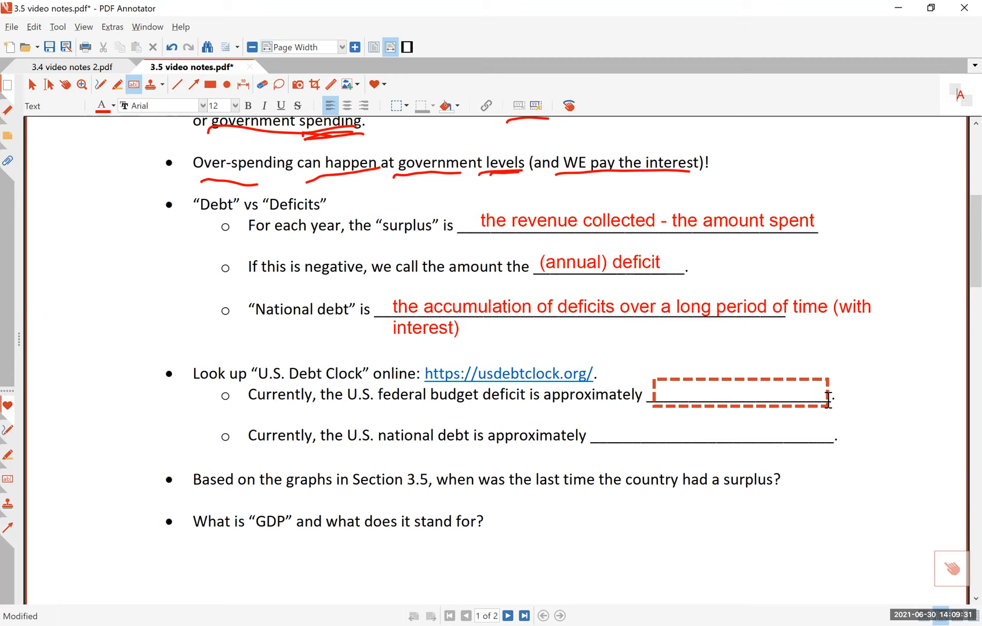
Enter '3.3 trillion dollars' on the federal deficit blank and begin '28.' on the national debt blank
click(738, 395)
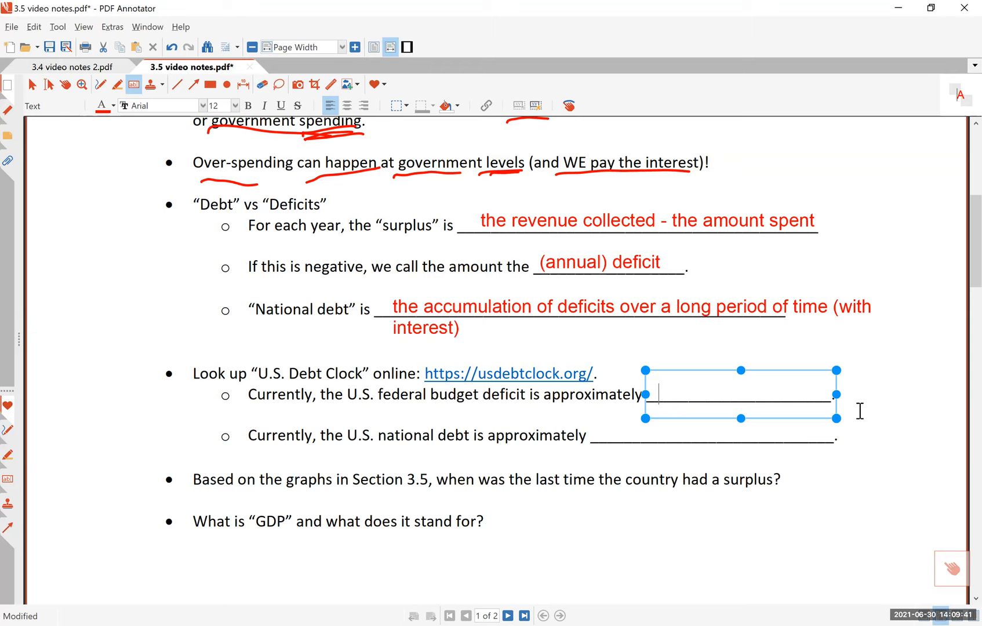
text(3.3 trillion dollars)
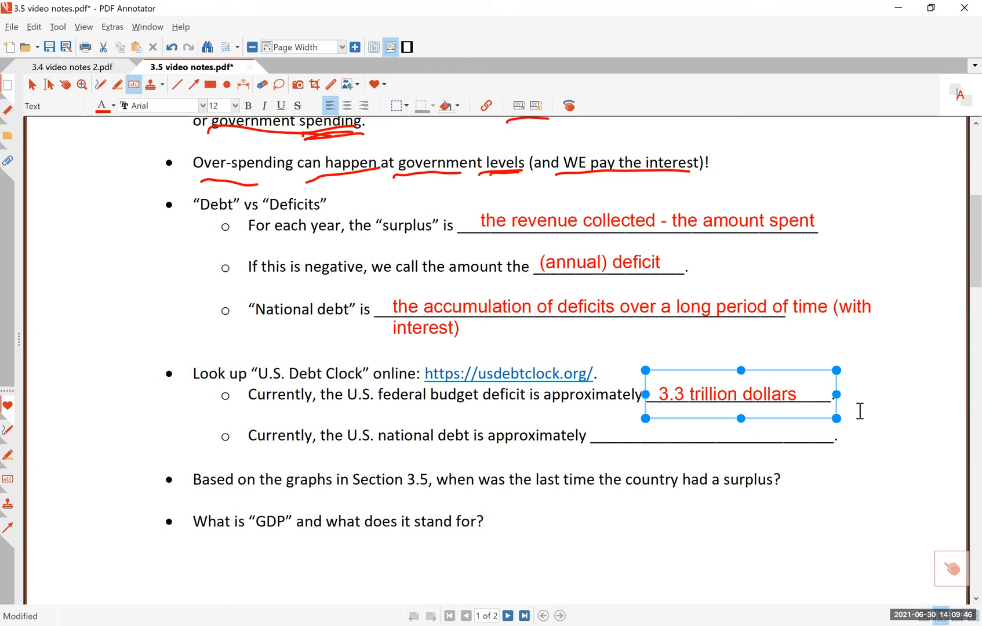
click(714, 436)
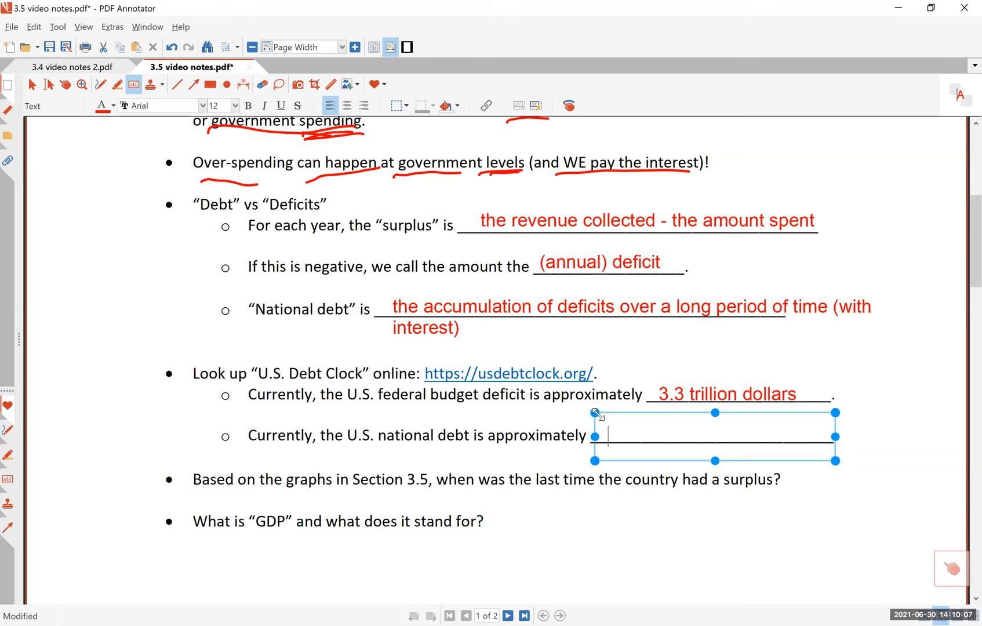
text(28.)
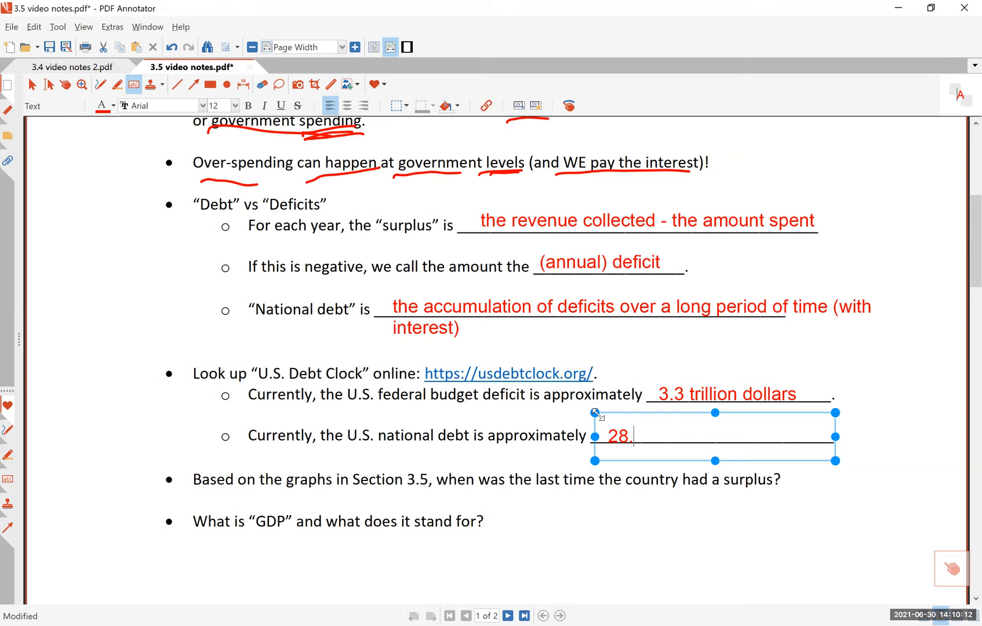
Complete '28.4 trillion', underline Section 3.5 in red, and start the 'about 2001' surplus answer
text(4 trillion)
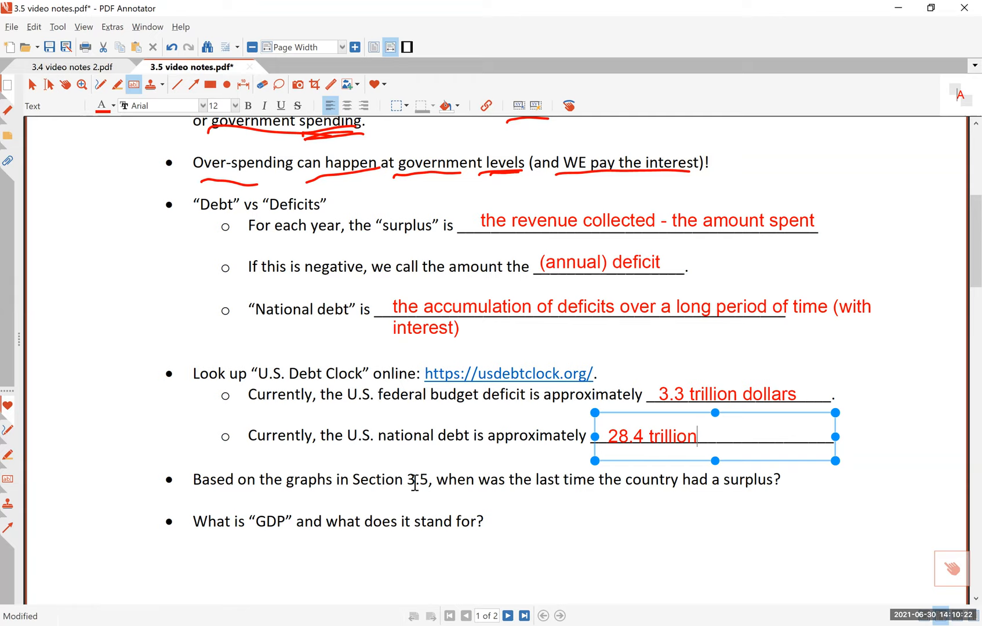
drag(348, 487, 430, 488)
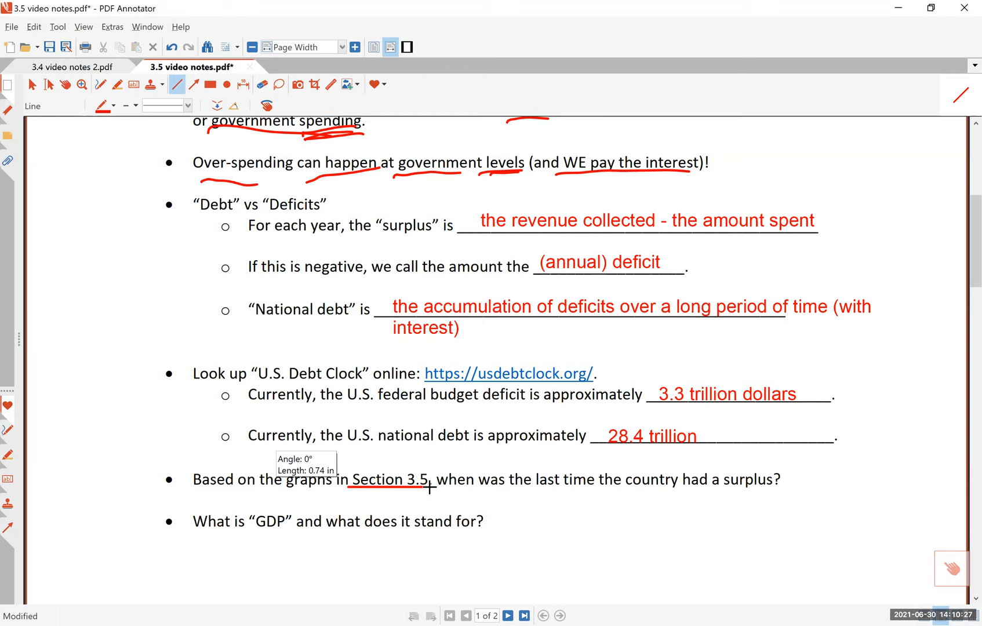
click(134, 85)
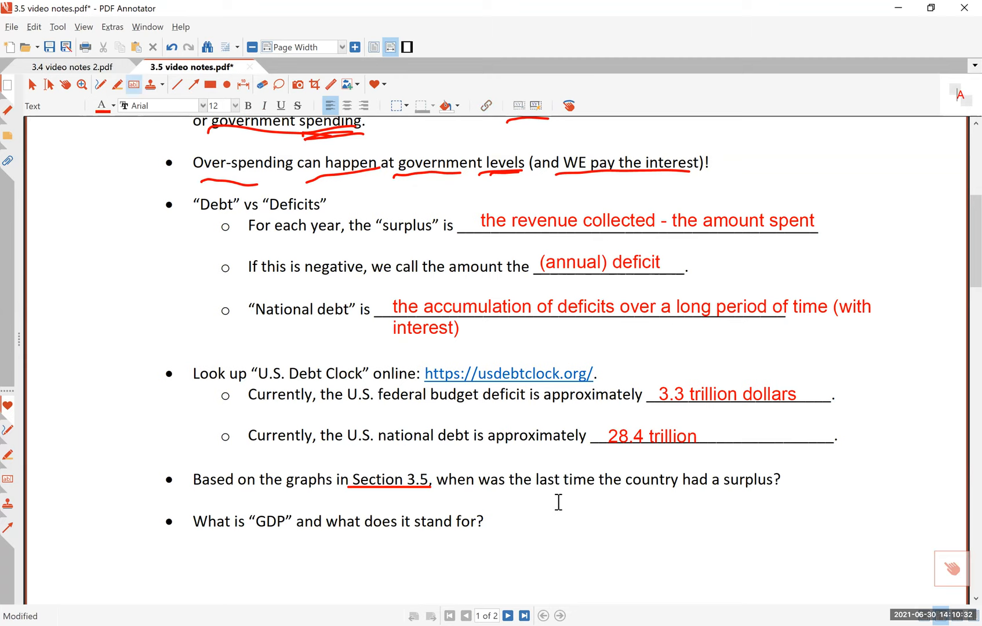
text(about 2001)
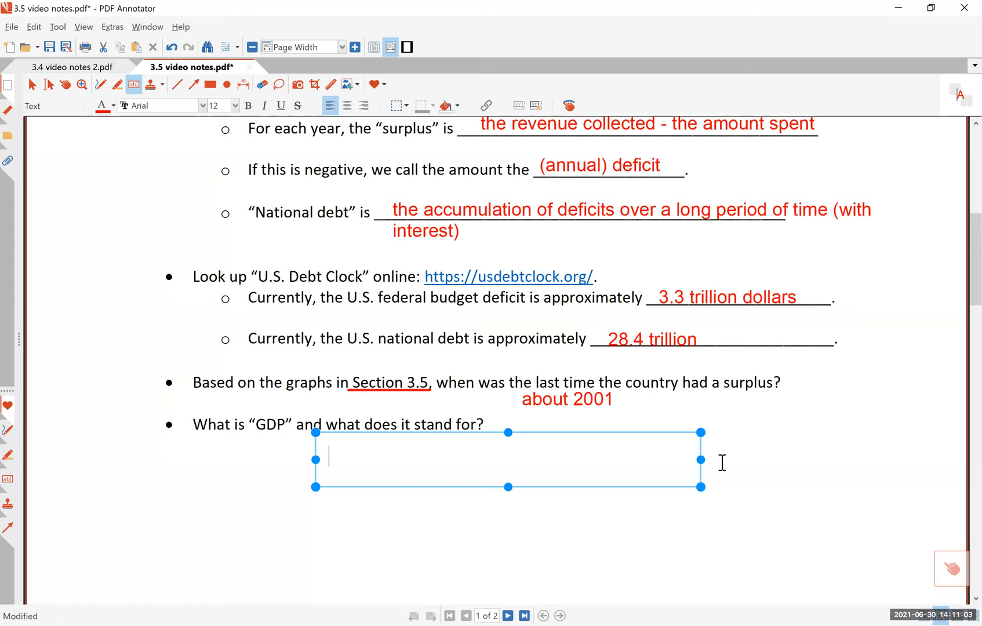
Continue the GDP answer spelling out "Gross Domestic Product," in red
text("Gross Domestr)
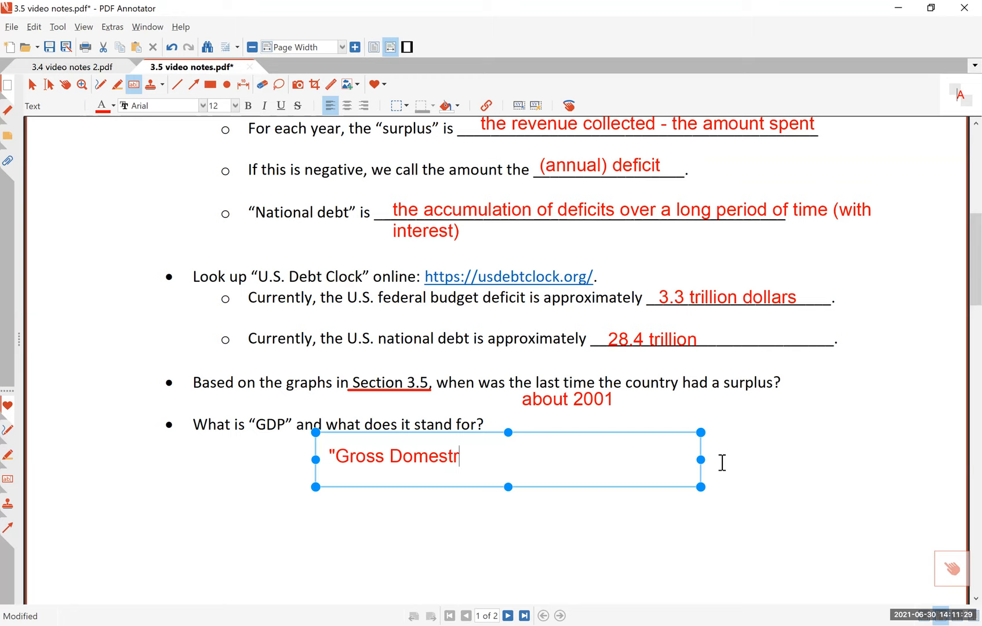
text(ic Product," the v)
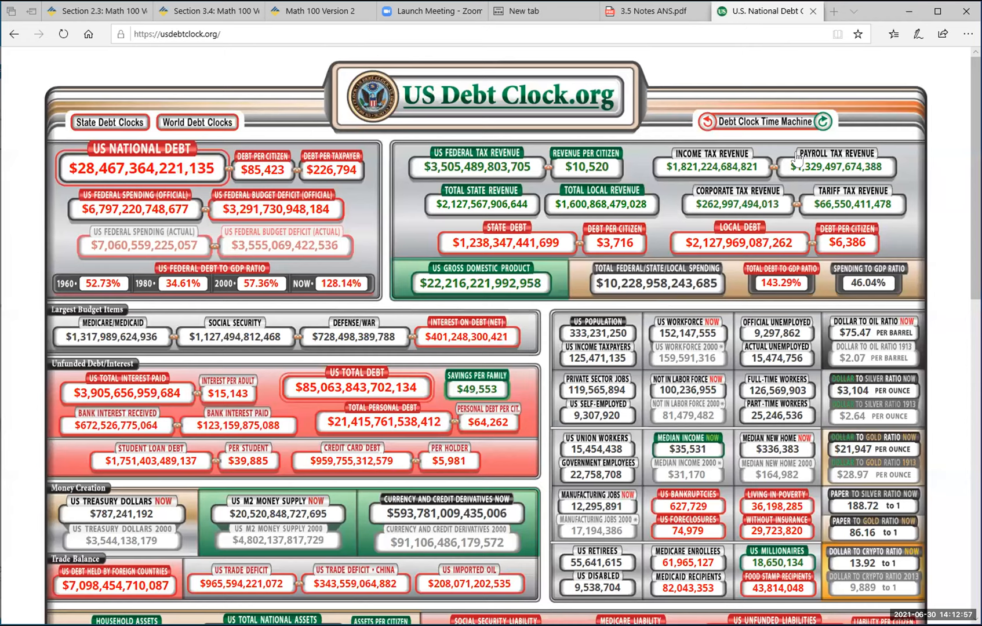
mouse_move(809, 54)
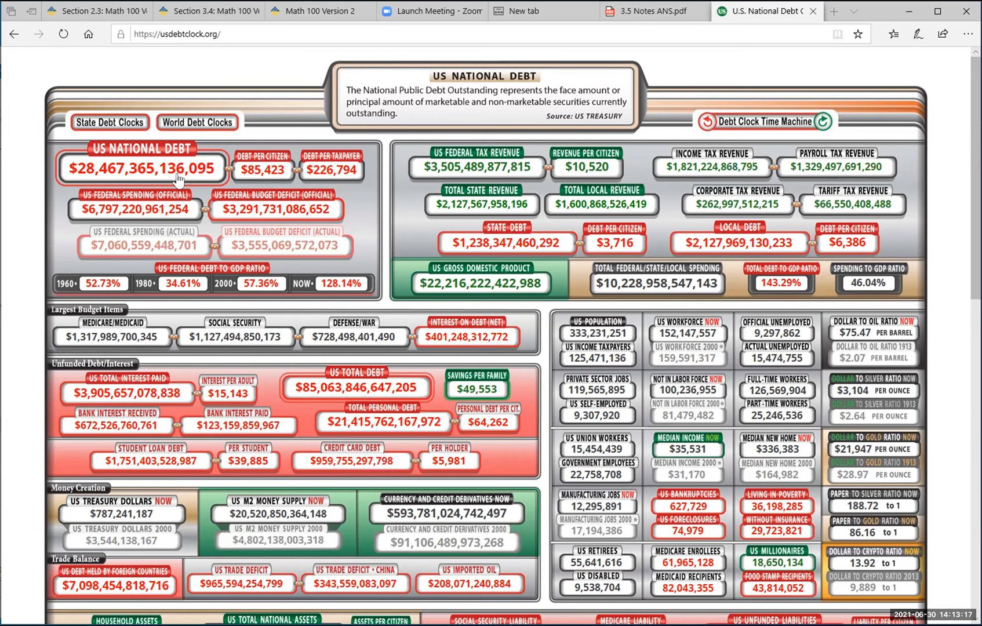
mouse_move(79, 159)
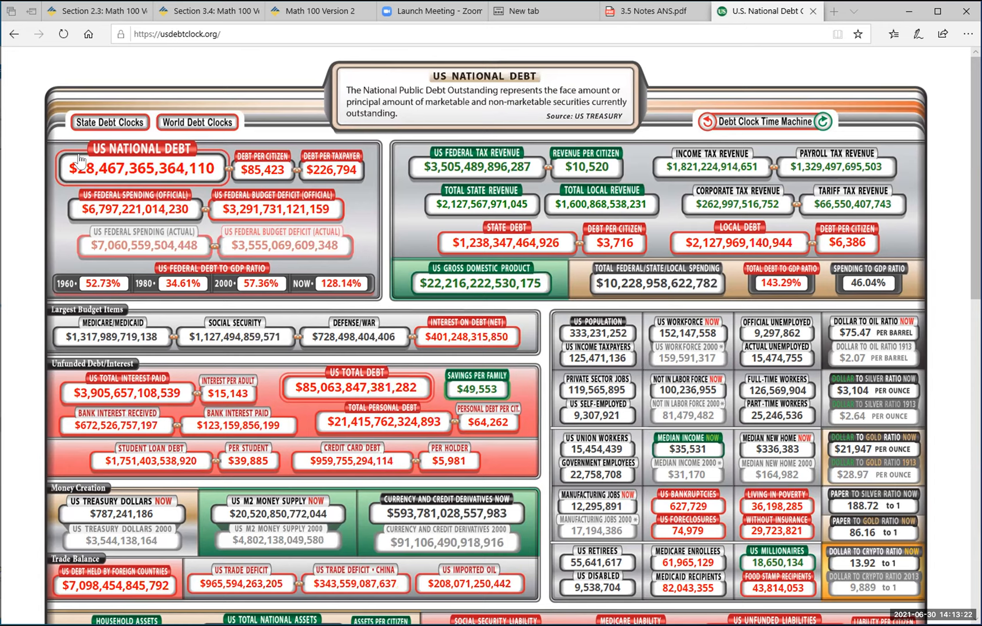